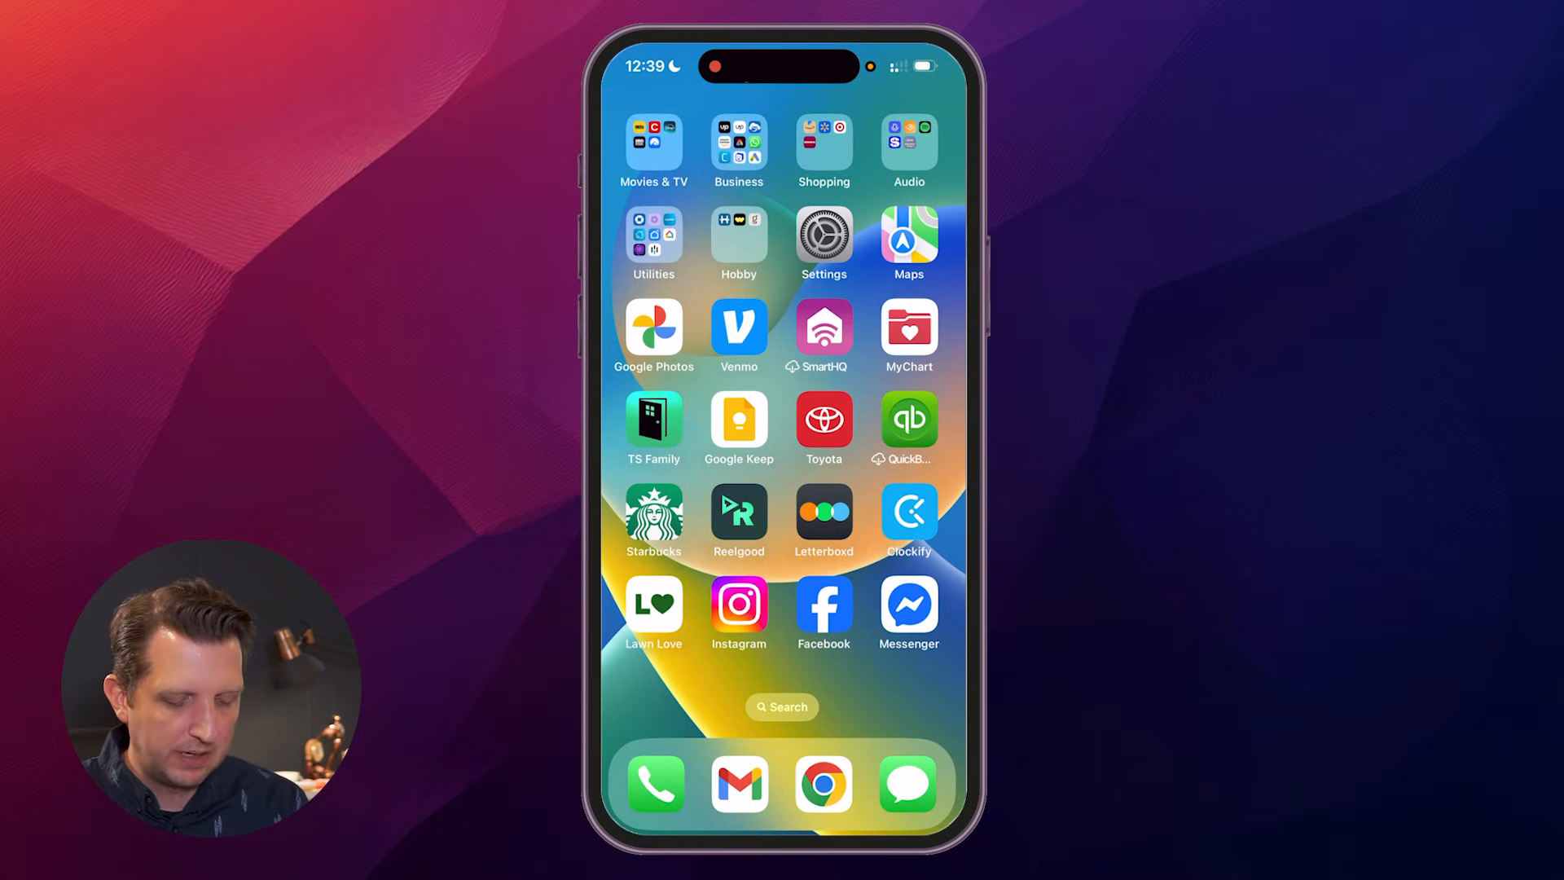
Step: From Settings, go into the signed-in Apple Account page at the top
left_click(823, 234)
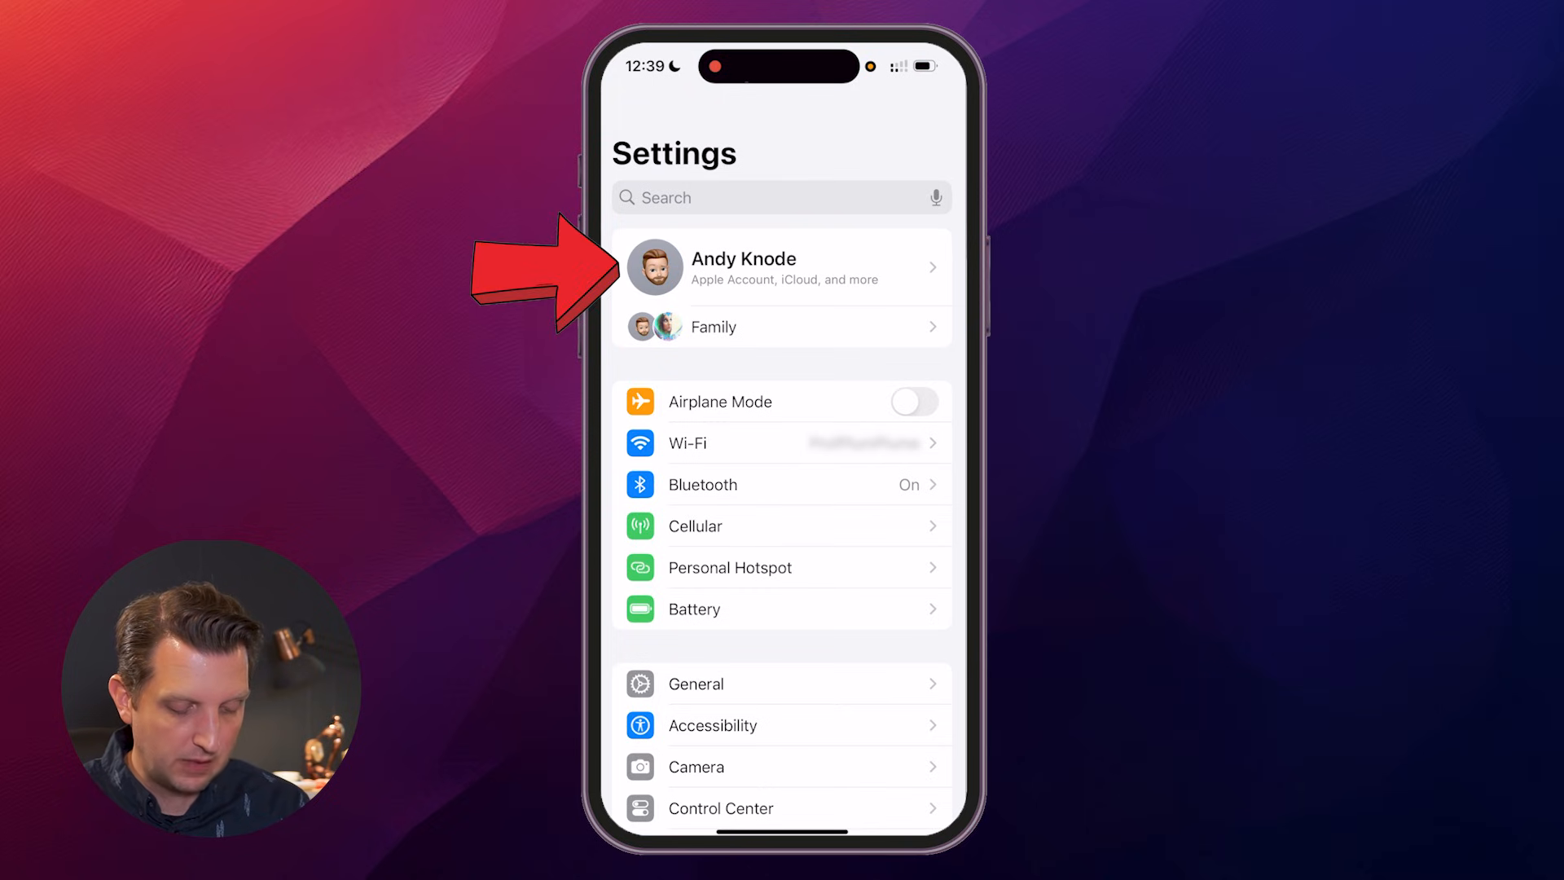
left_click(743, 266)
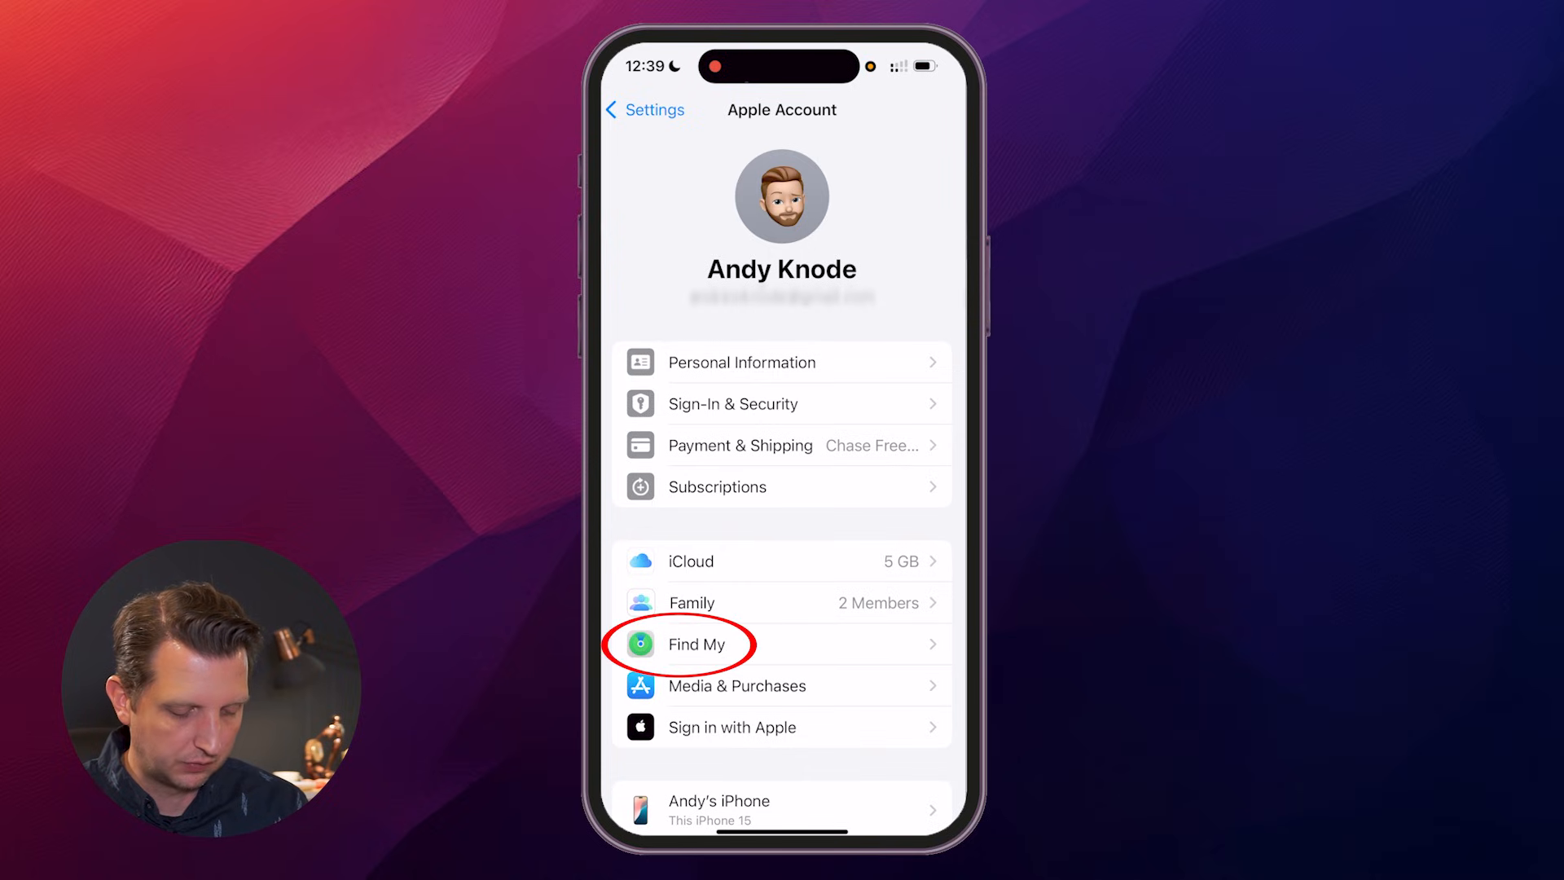
Step: Check the Find My settings and confirm Find My iPhone shows On
left_click(695, 643)
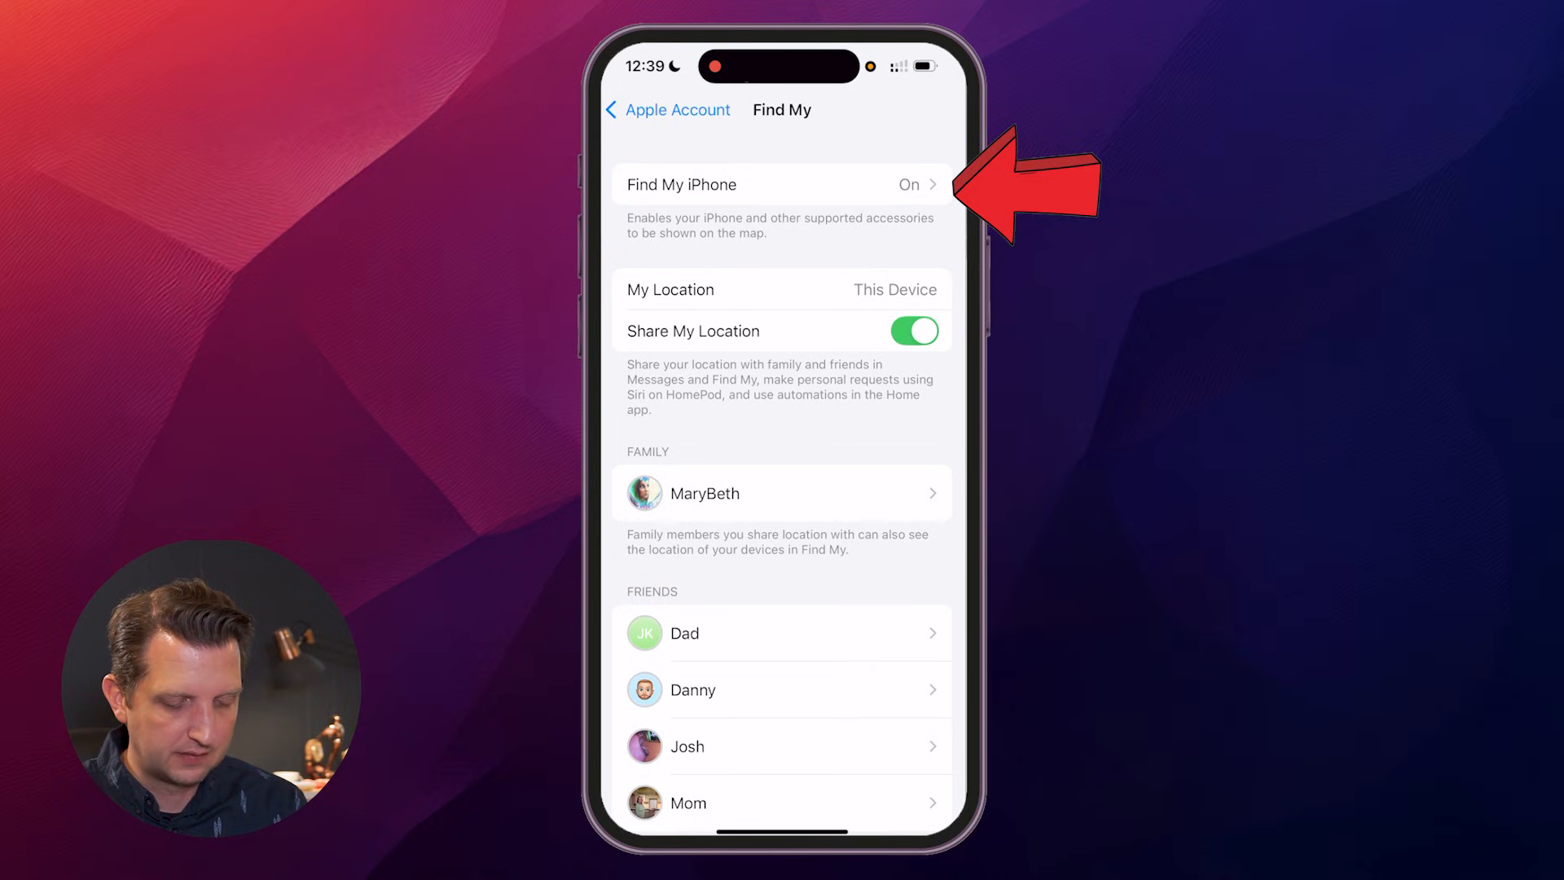
left_click(681, 184)
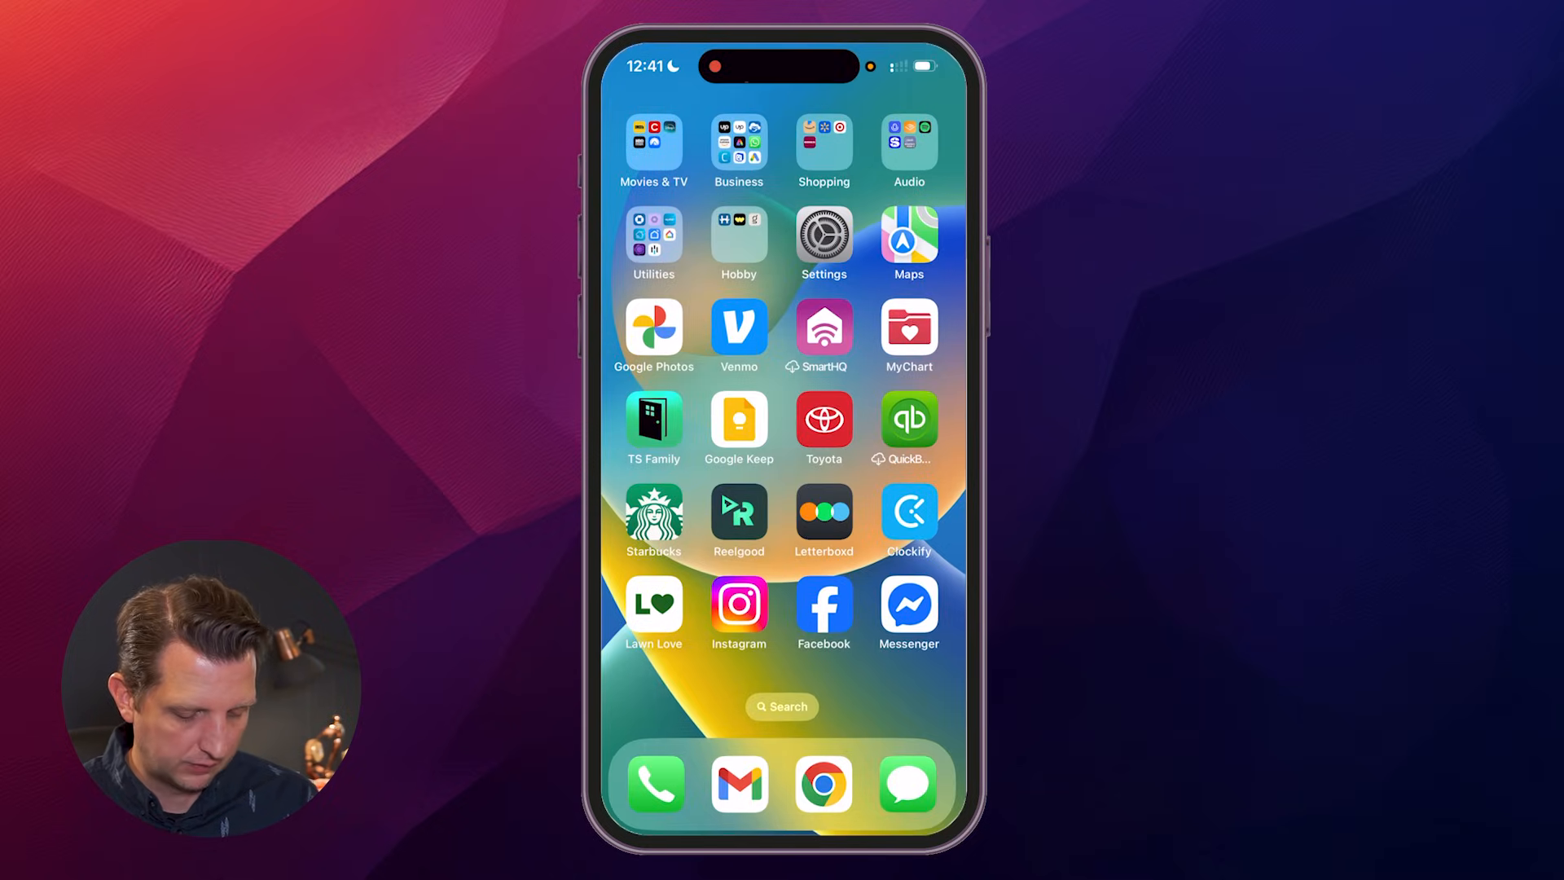
Step: Search Spotlight for "find My" and launch the Find My app from the top hit
type("f")
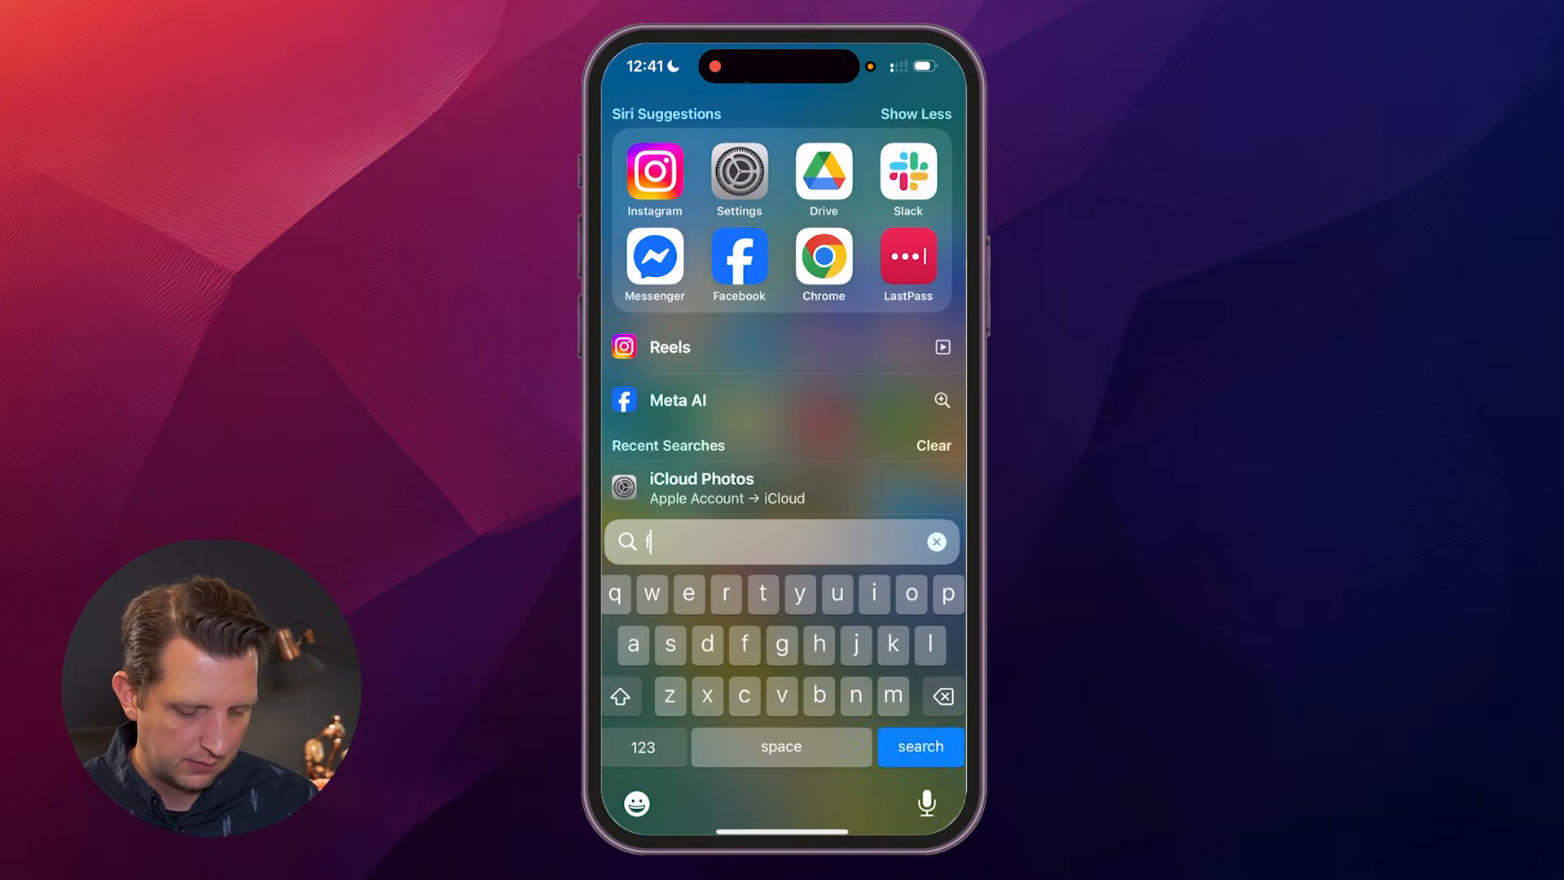
type("ind My")
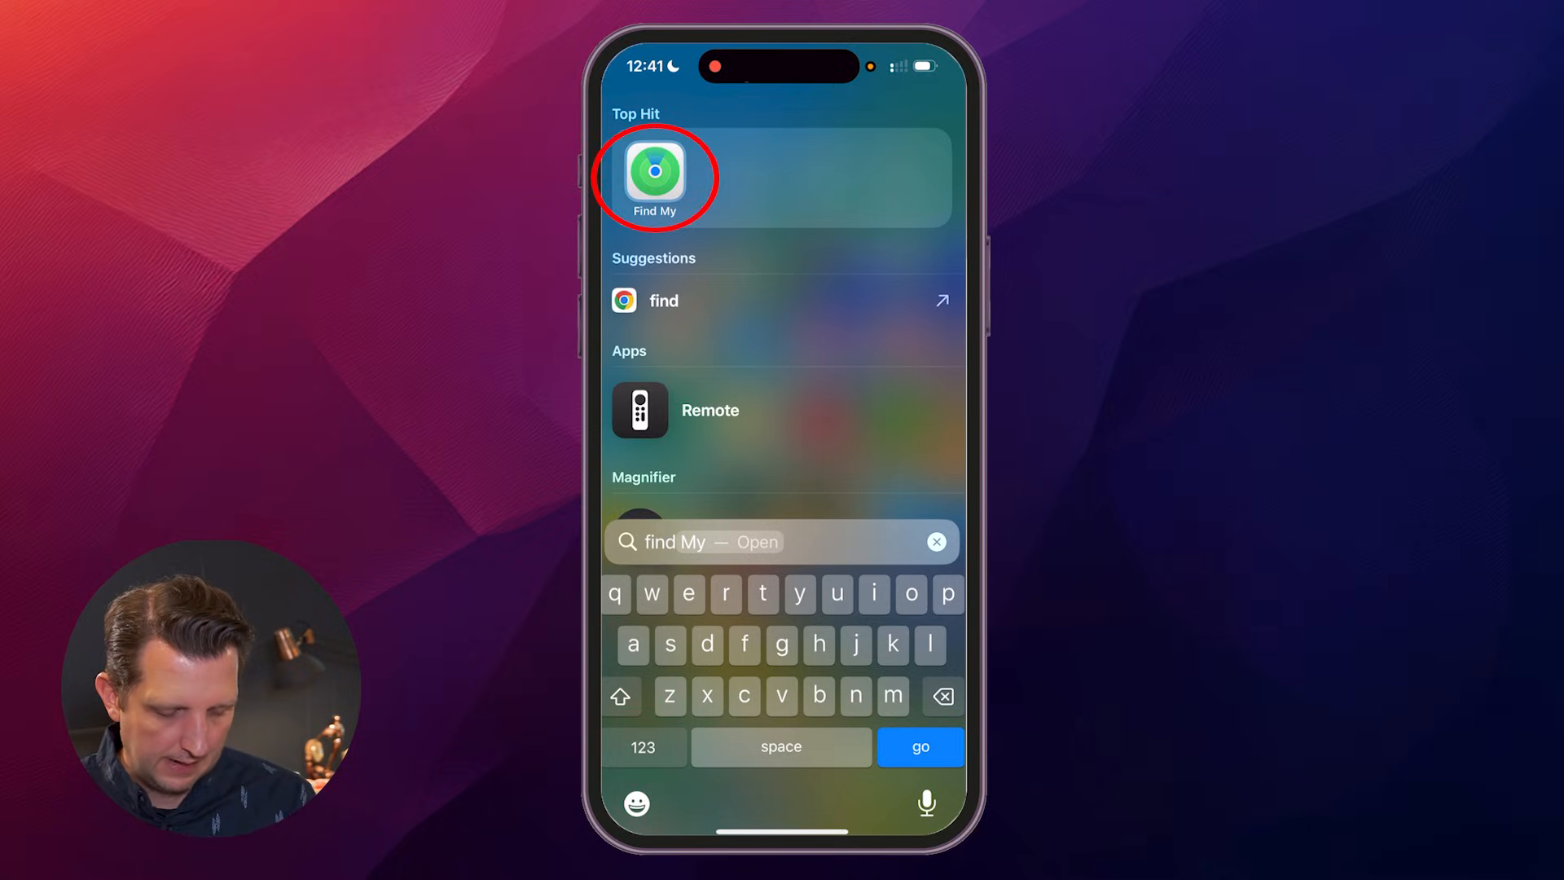
left_click(655, 177)
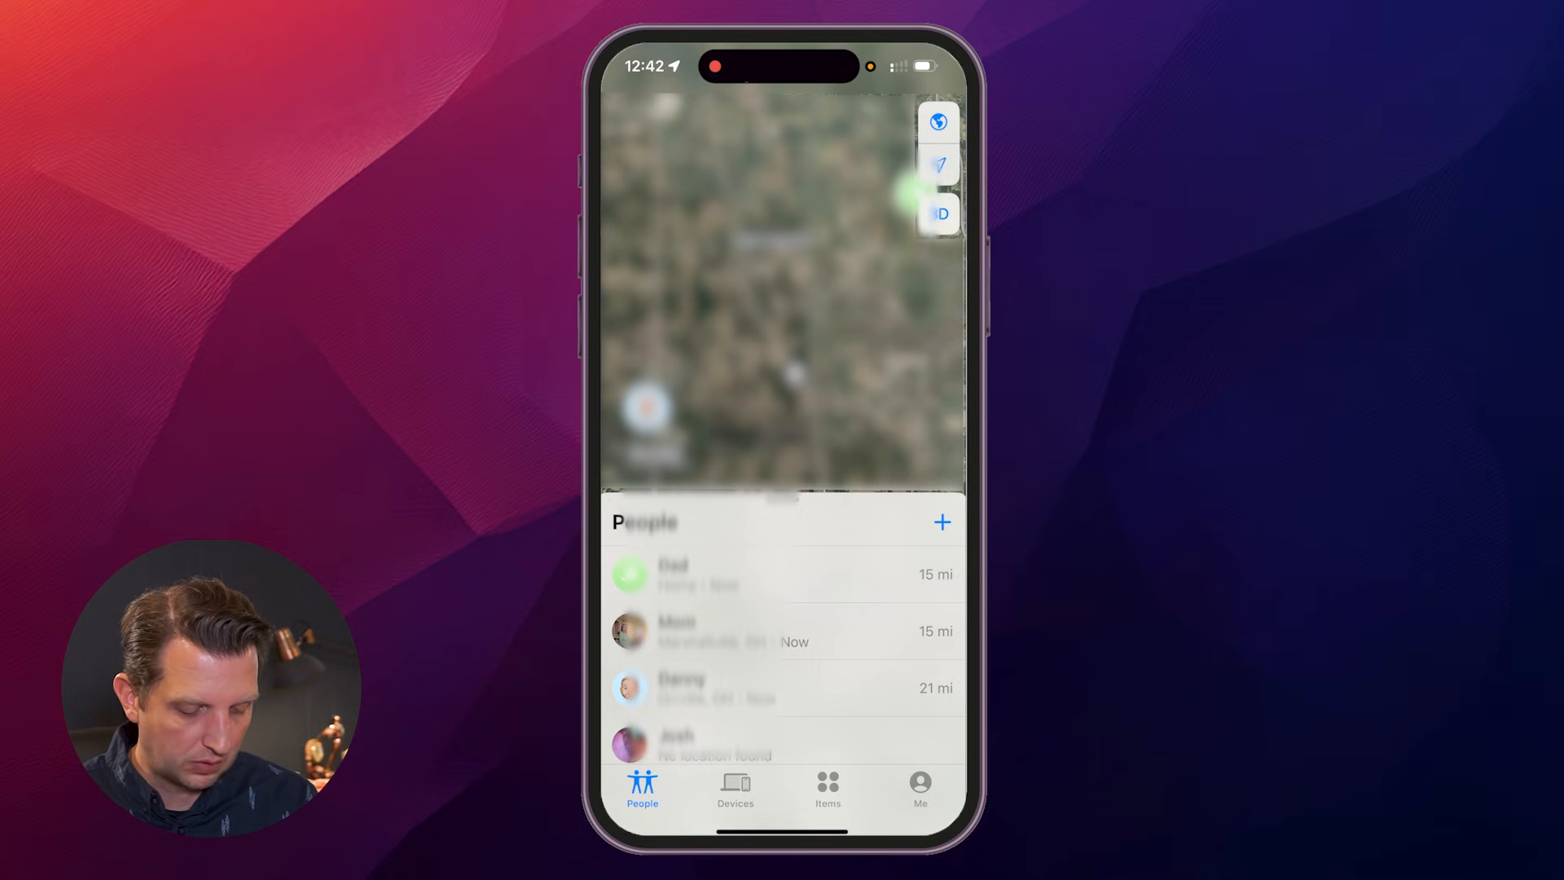
left_click(735, 789)
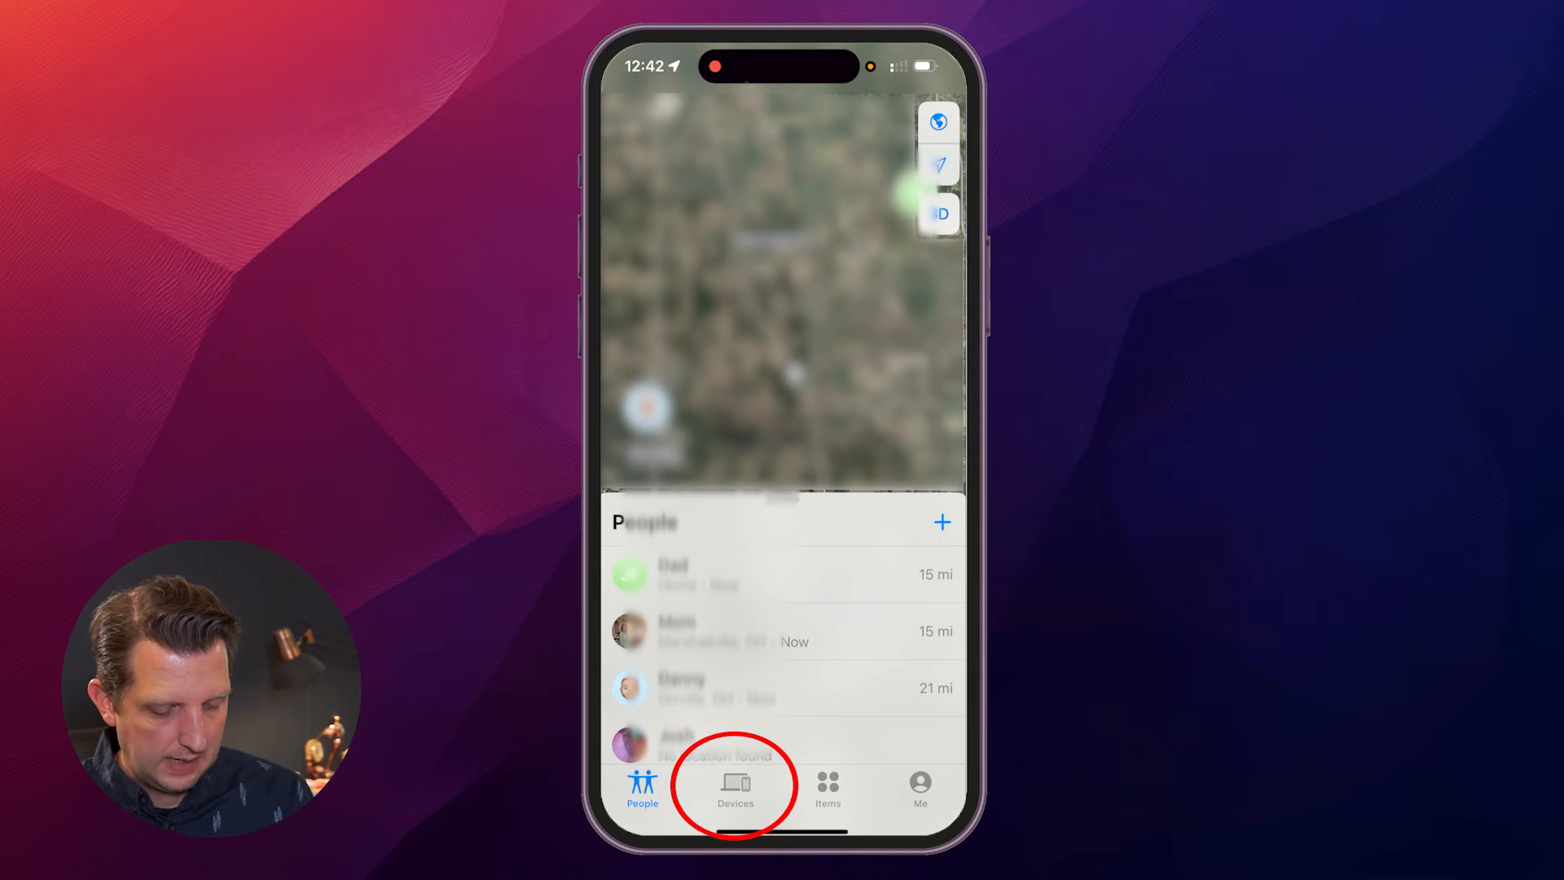
left_click(735, 793)
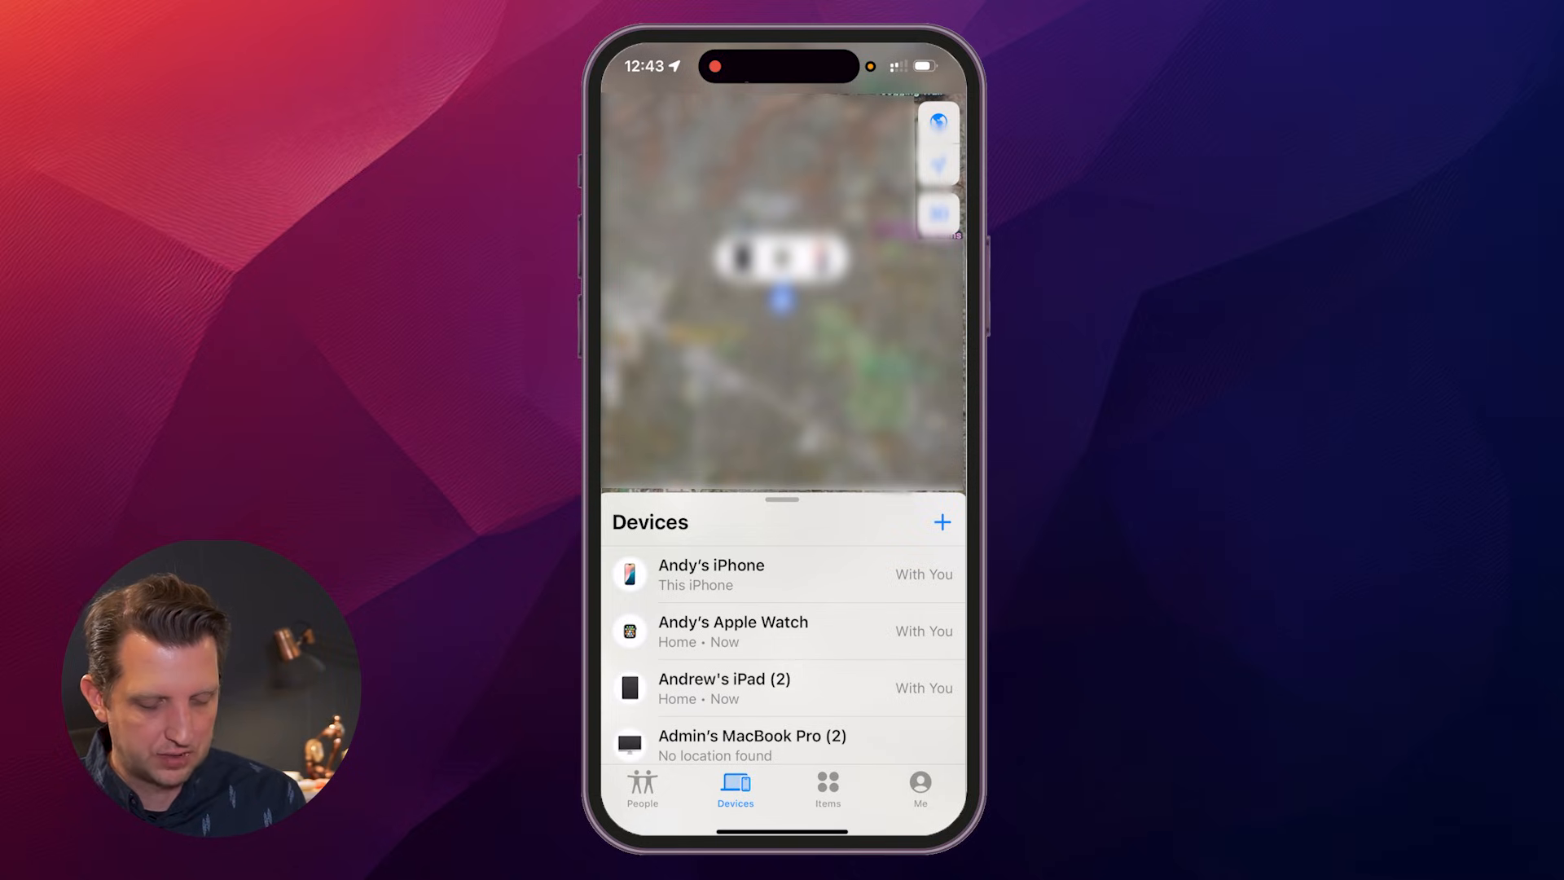
left_click(710, 575)
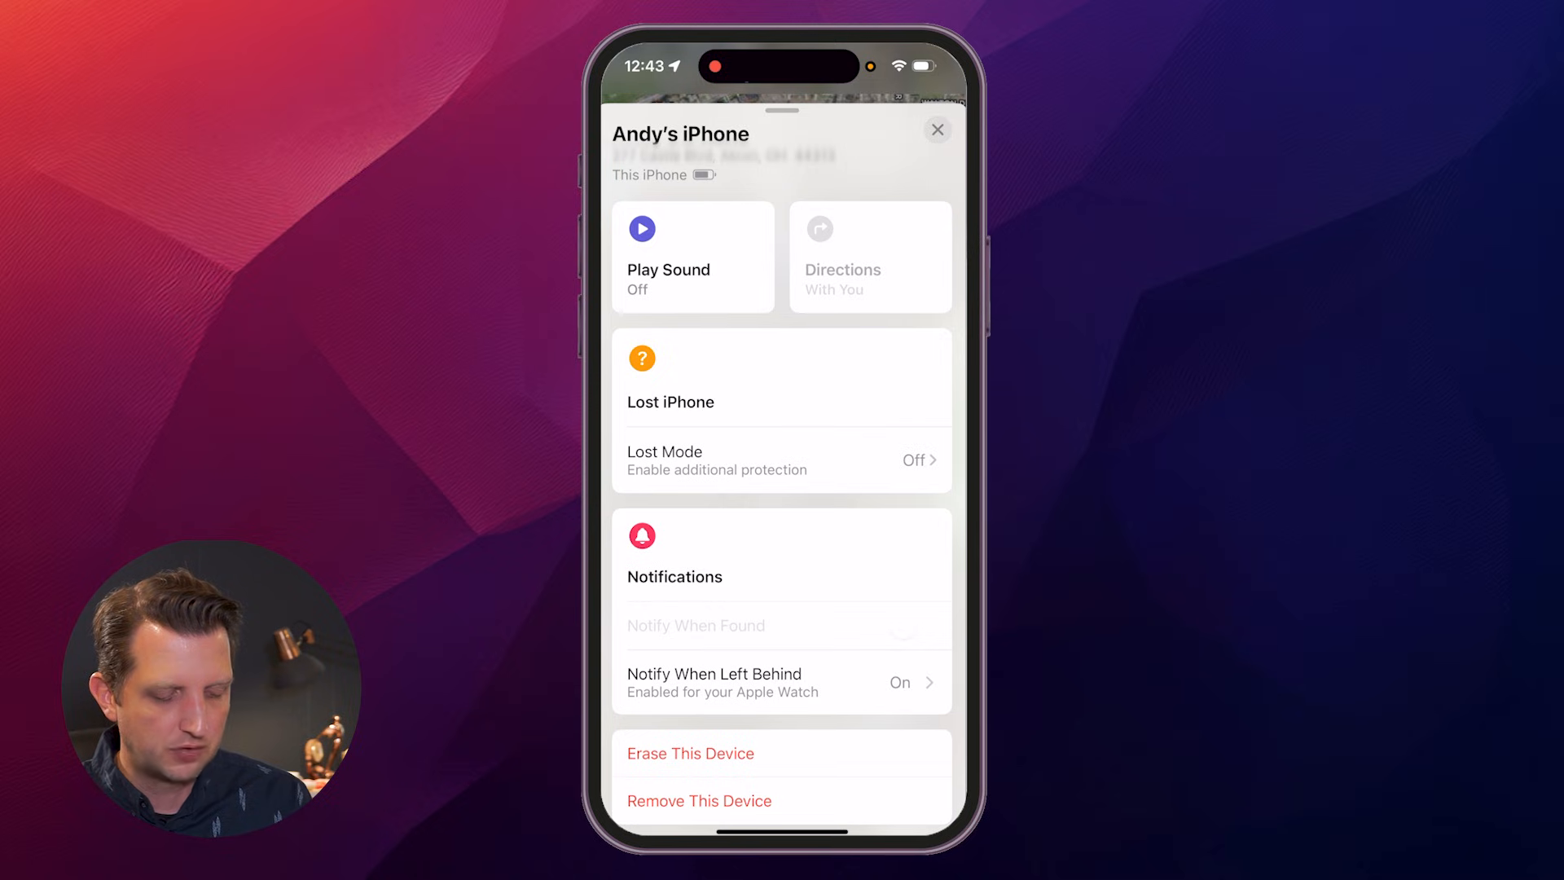
left_click(692, 256)
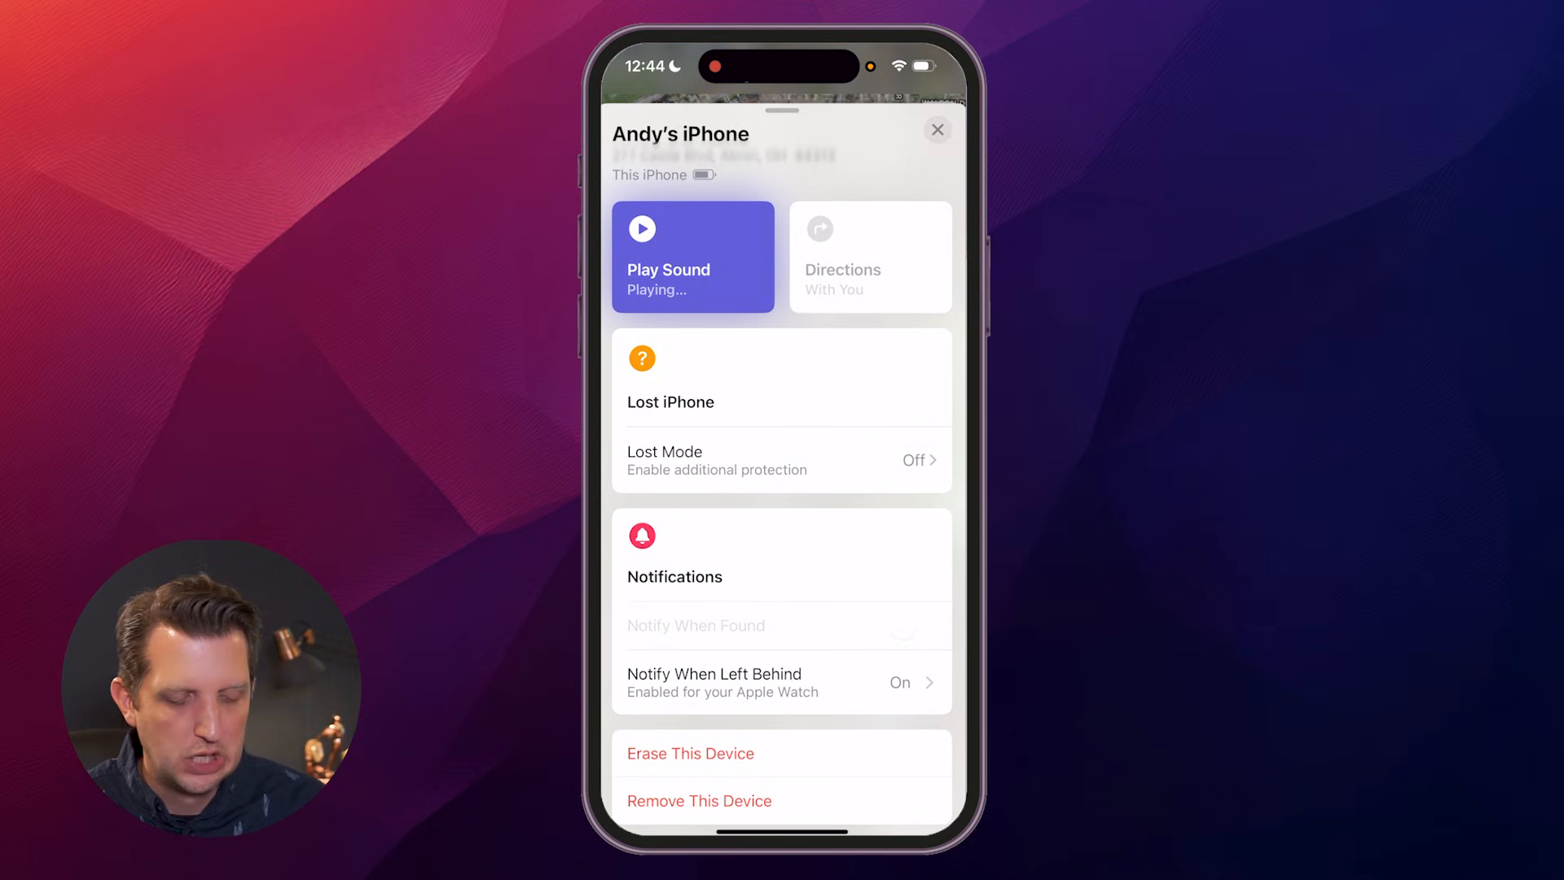
left_click(693, 255)
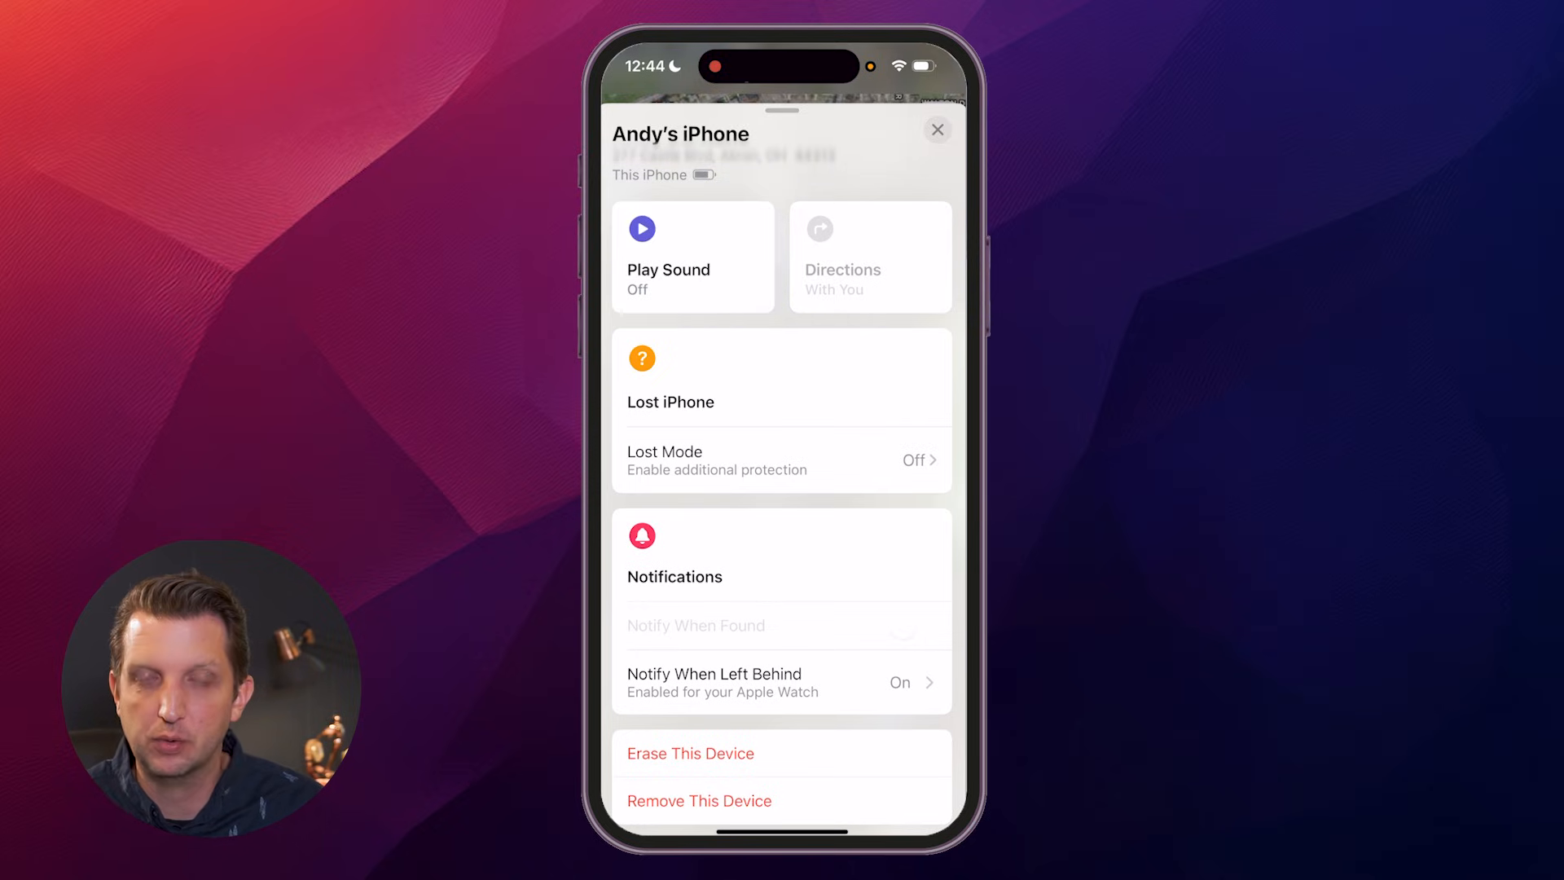